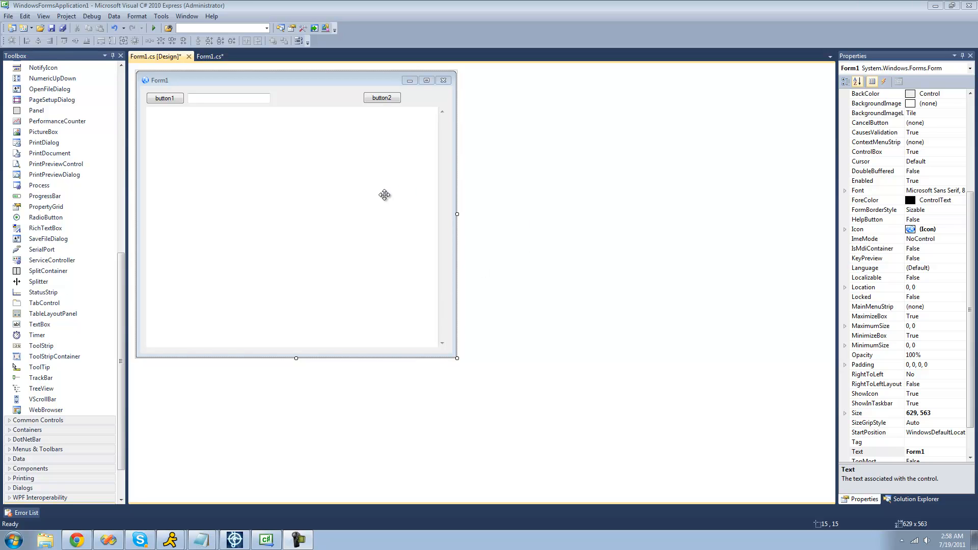
pyautogui.click(165, 98)
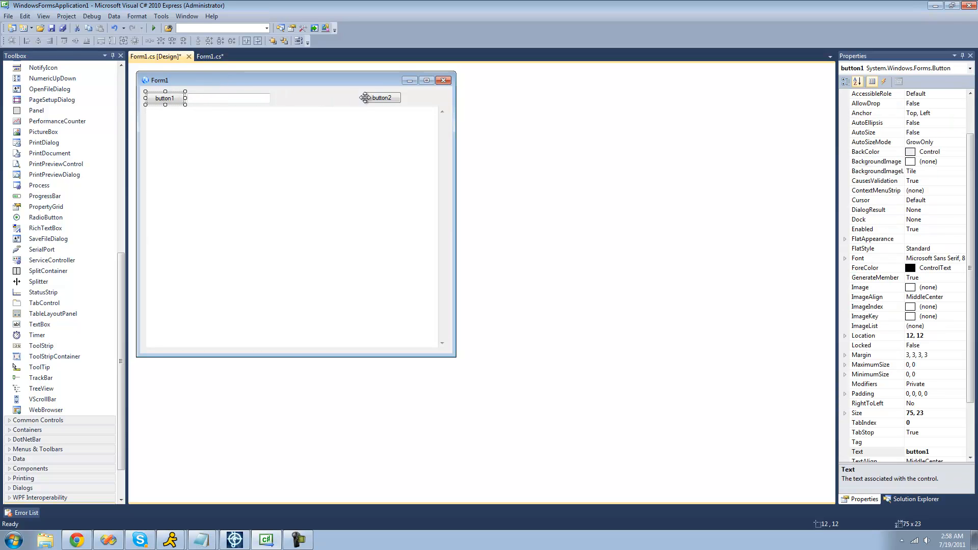
pyautogui.click(227, 98)
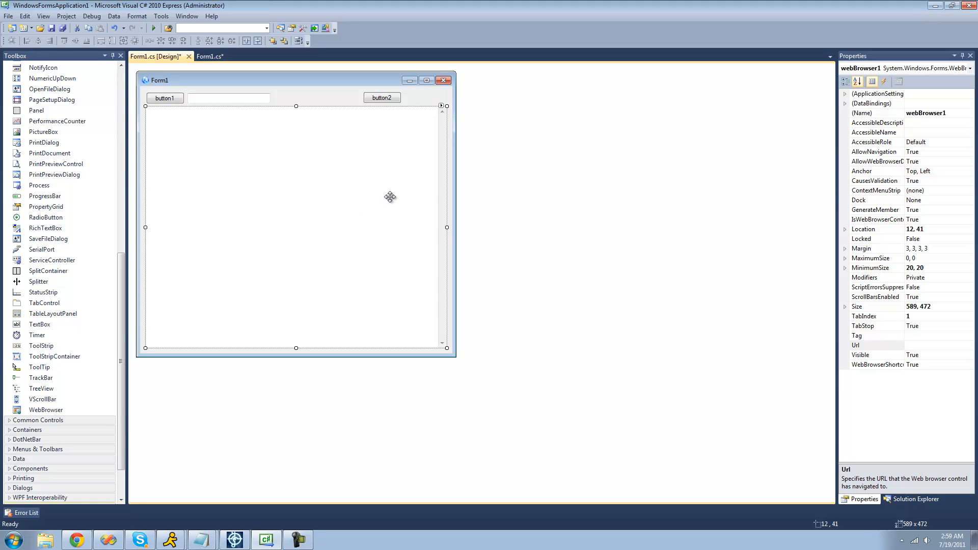
pyautogui.moveTo(470, 404)
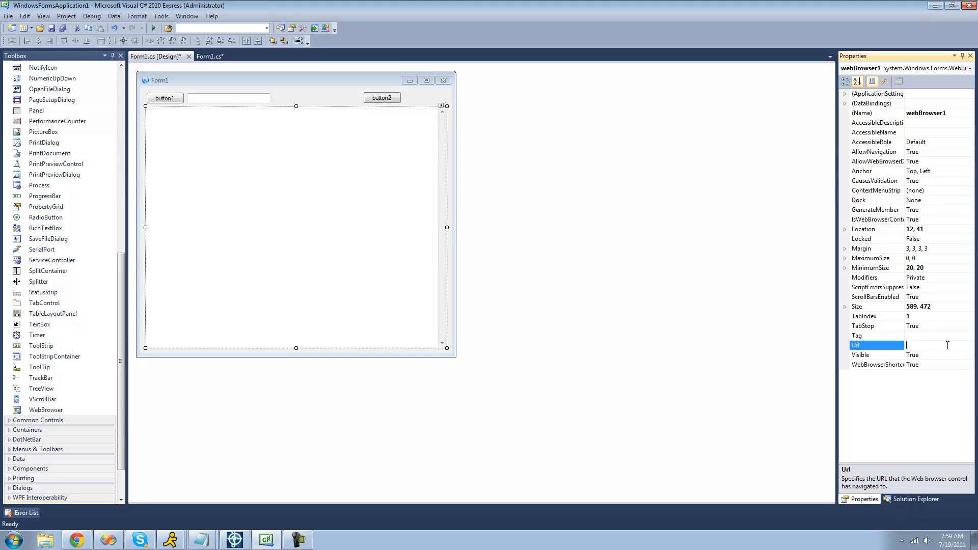
pyautogui.write('www.yahoo.com')
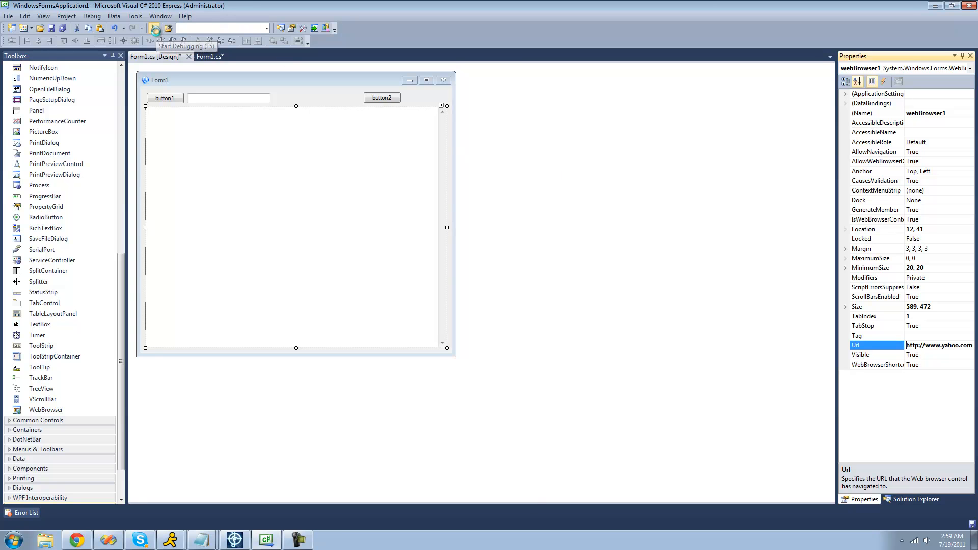
pyautogui.click(154, 27)
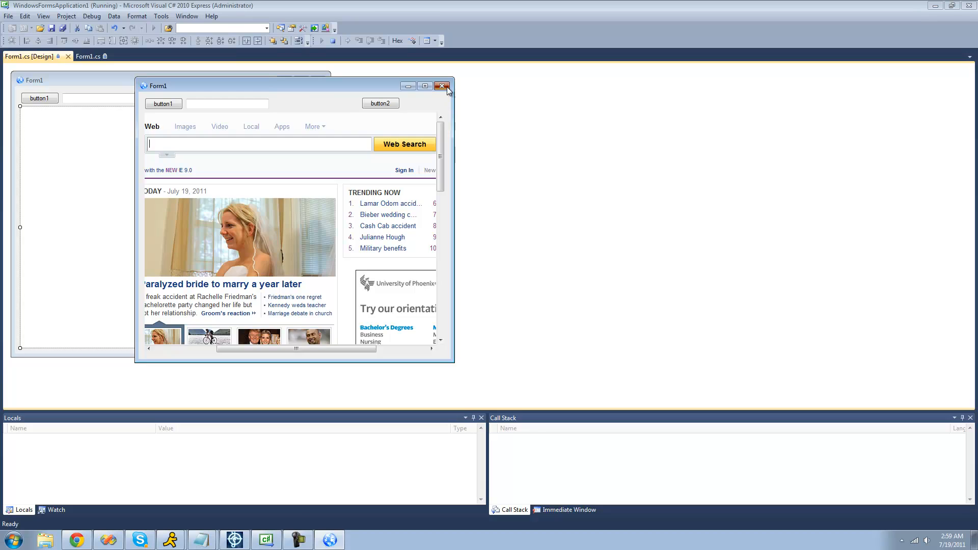
pyautogui.click(441, 86)
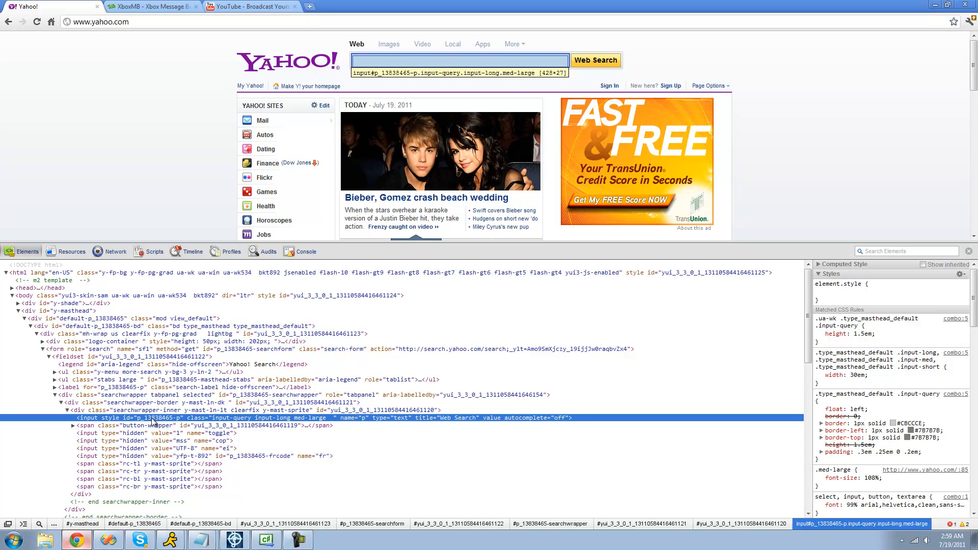
# Step: Select the Yahoo search box's id value p_13838465-p in the inspector
pyautogui.doubleClick(159, 417)
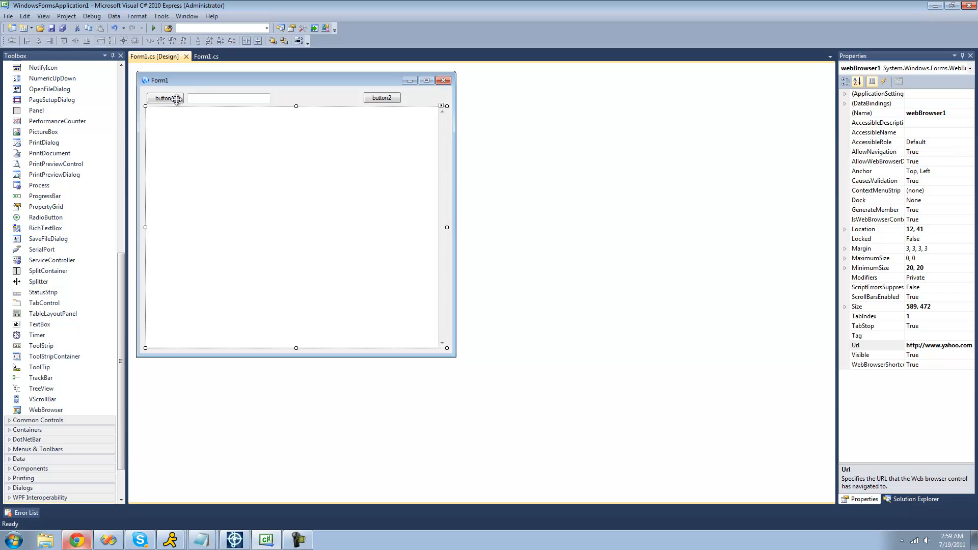
# Step: In button1_Click, set element p_13838465-p's InnerText to textBox1.Text via webBrowser1.Document.GetElementById
pyautogui.click(227, 97)
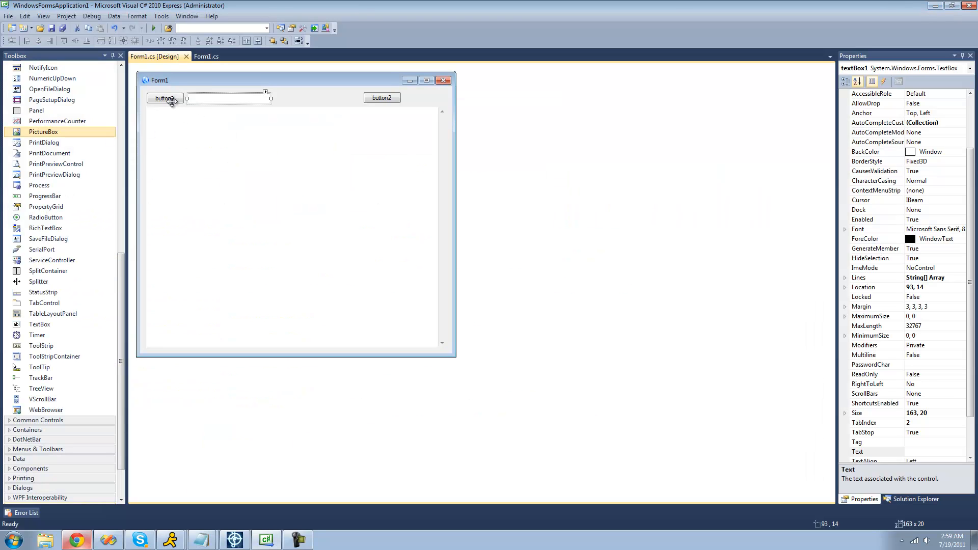
pyautogui.doubleClick(165, 98)
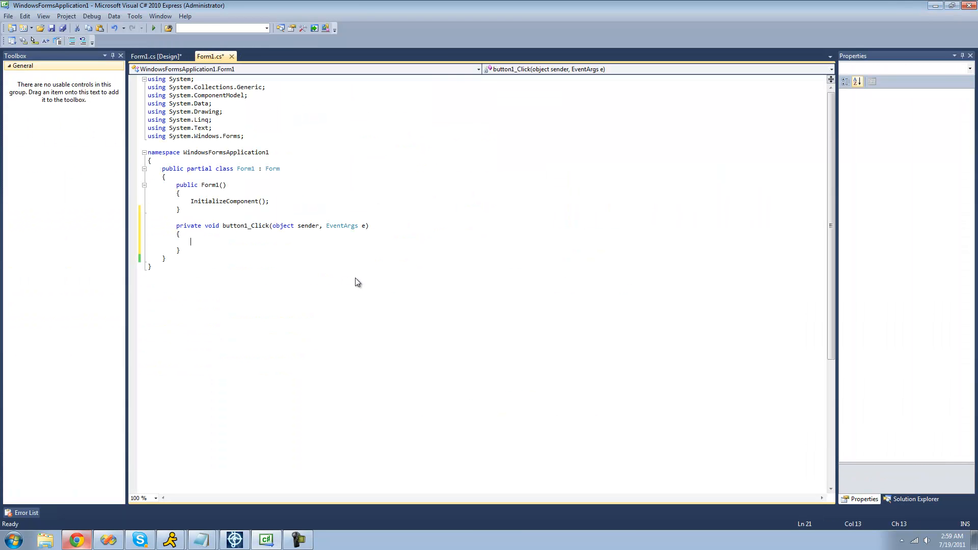
pyautogui.write('webBrowser1')
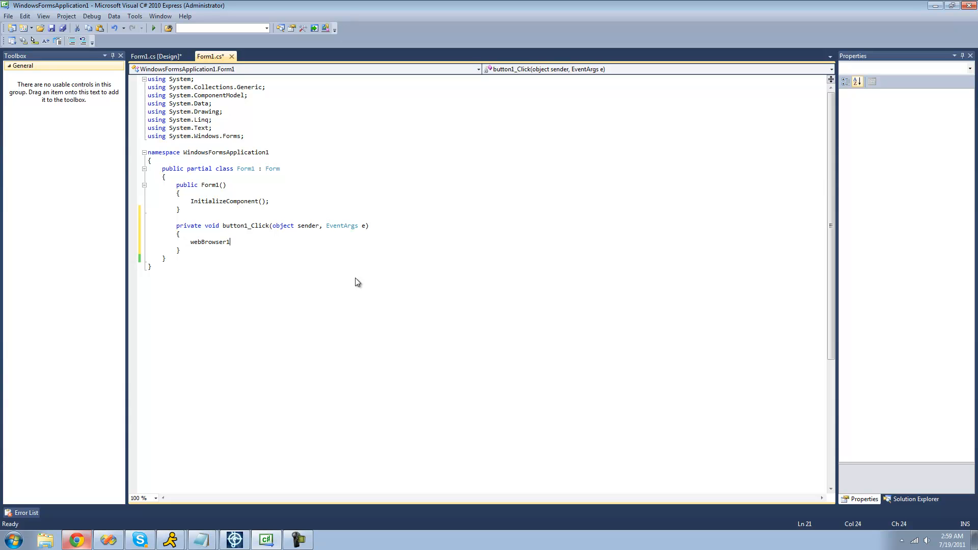
pyautogui.write('.Document')
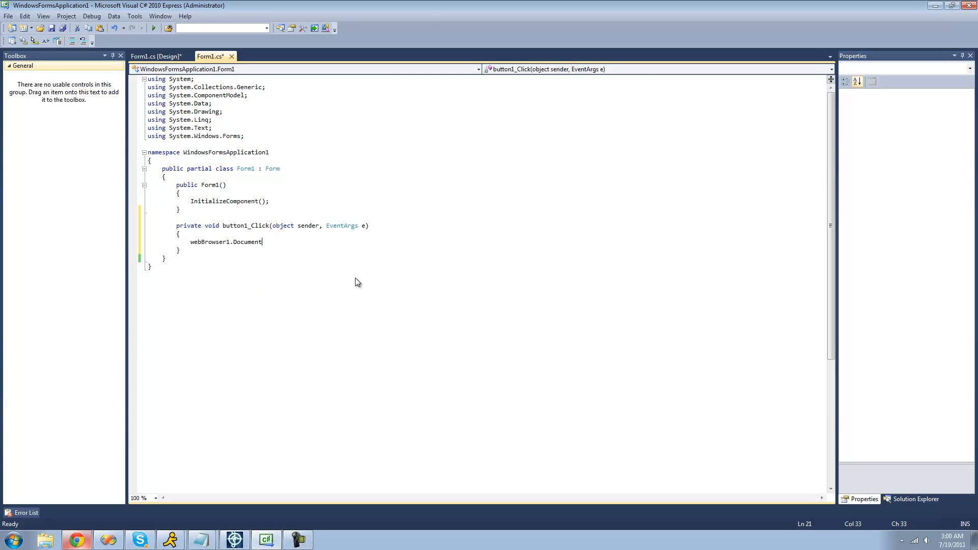
pyautogui.write('.GetElementById(')
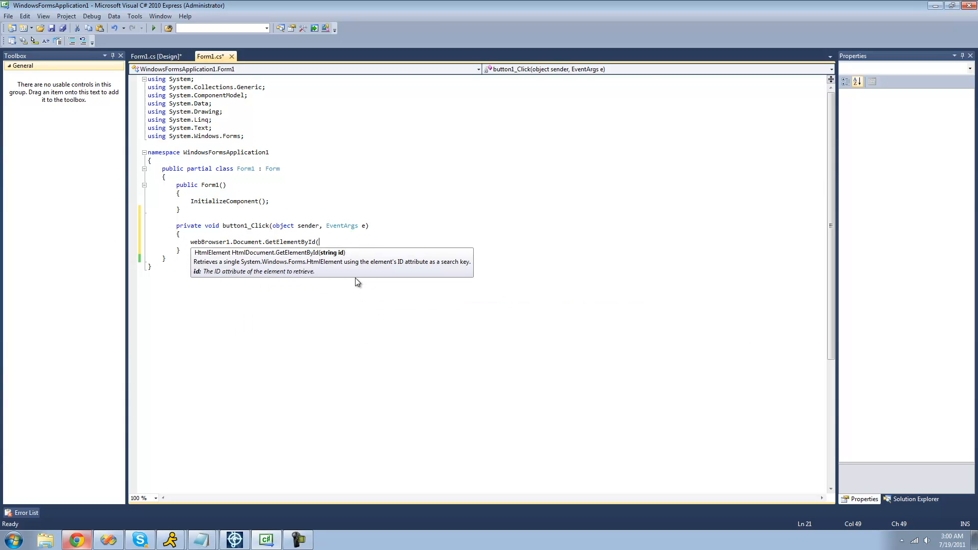
pyautogui.write('"p_13838465-p')
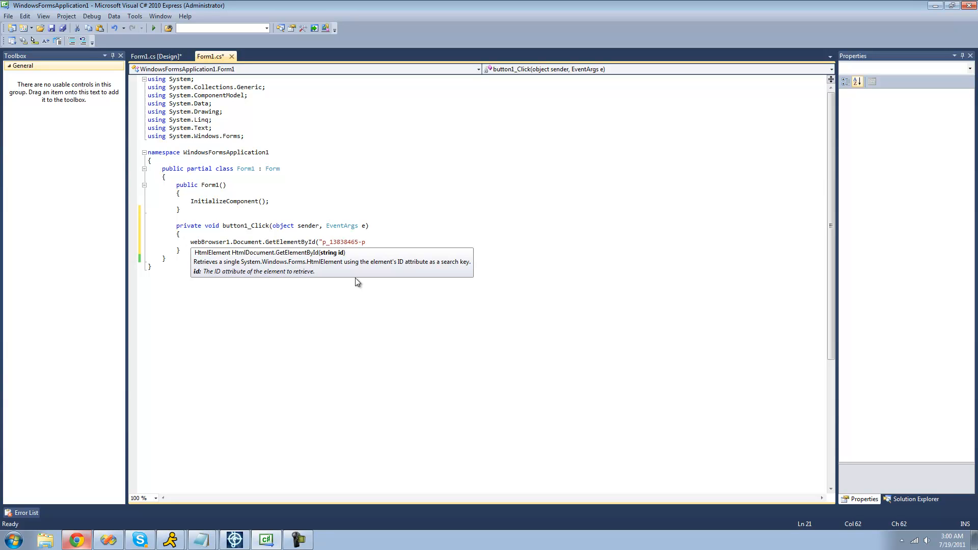
pyautogui.write('")')
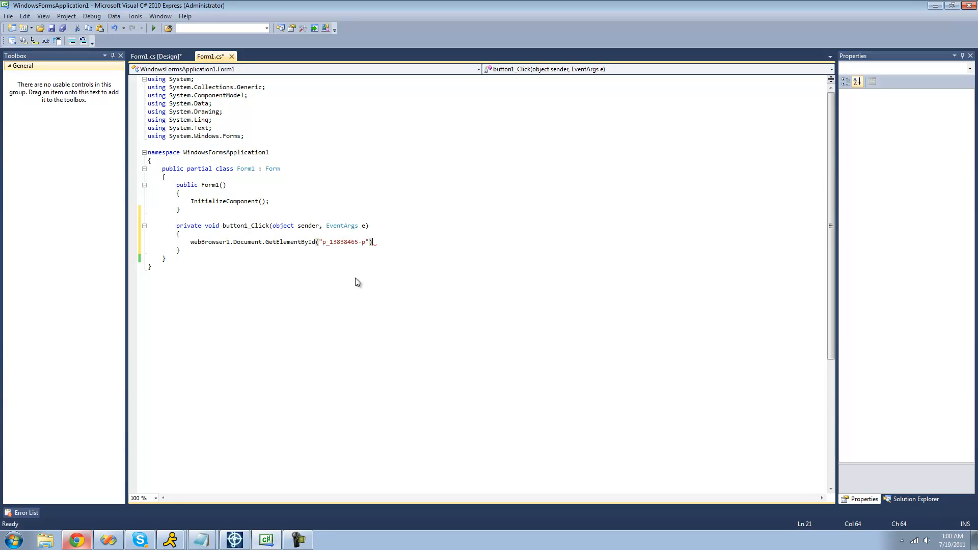
pyautogui.write('.')
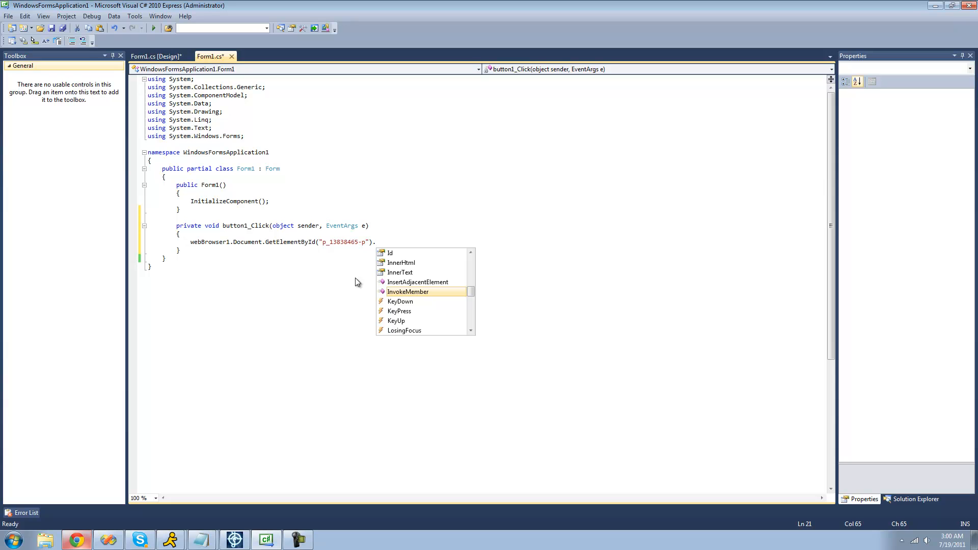
pyautogui.write('in')
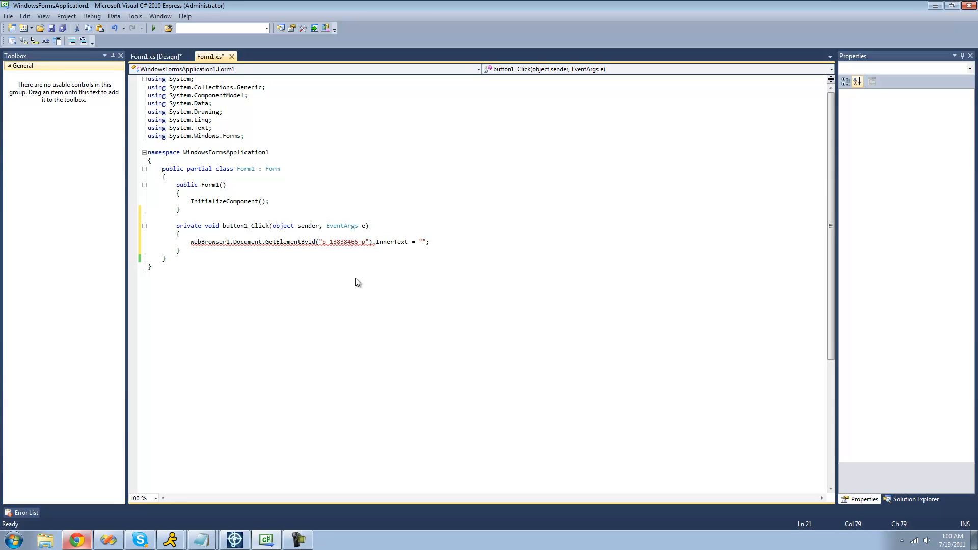
pyautogui.write('textBox1.Text')
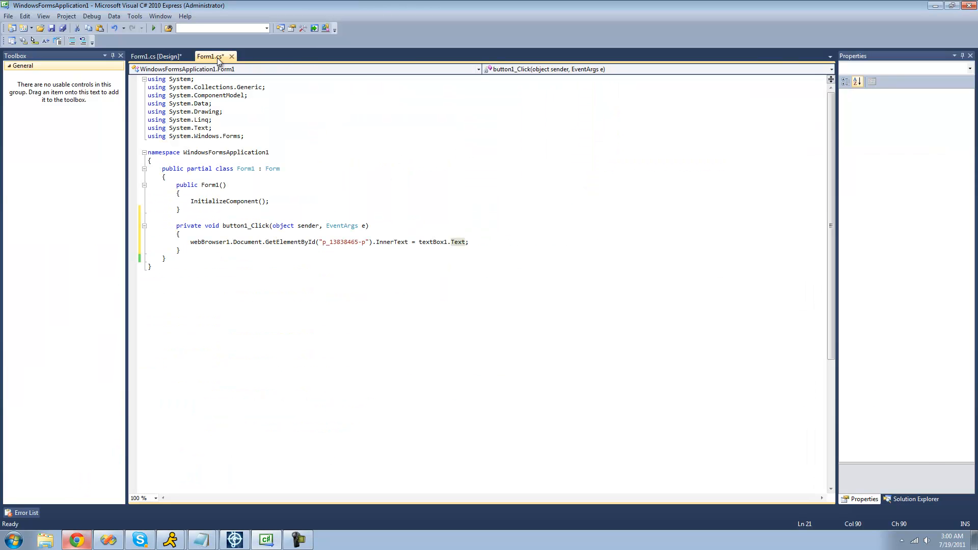
# Step: Run the form and have button1 put "Adam" into Yahoo's search box
pyautogui.click(155, 56)
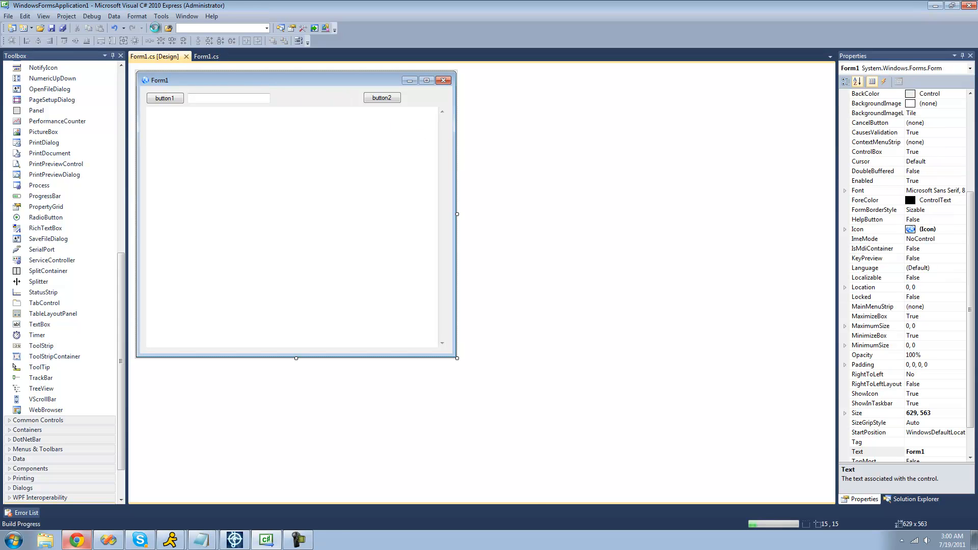
pyautogui.click(144, 27)
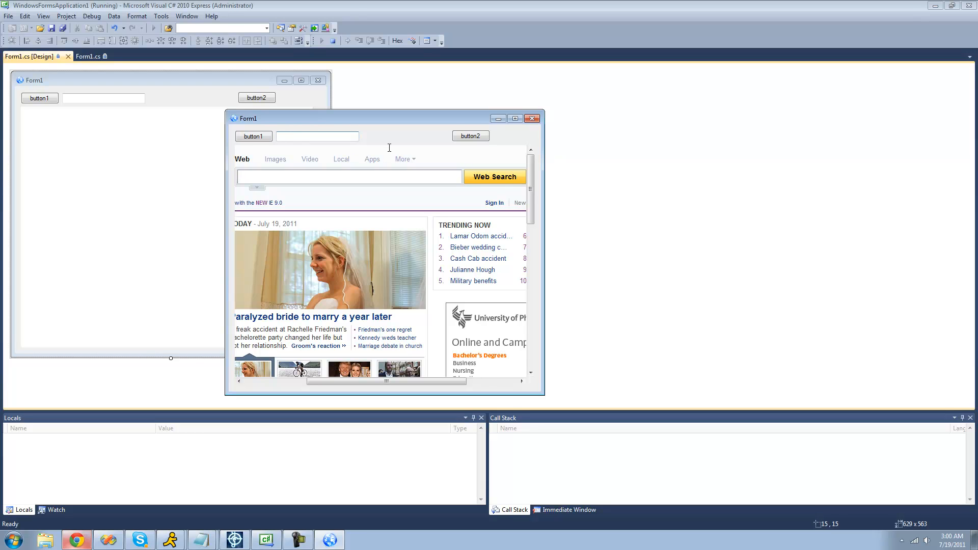
pyautogui.moveTo(433, 135)
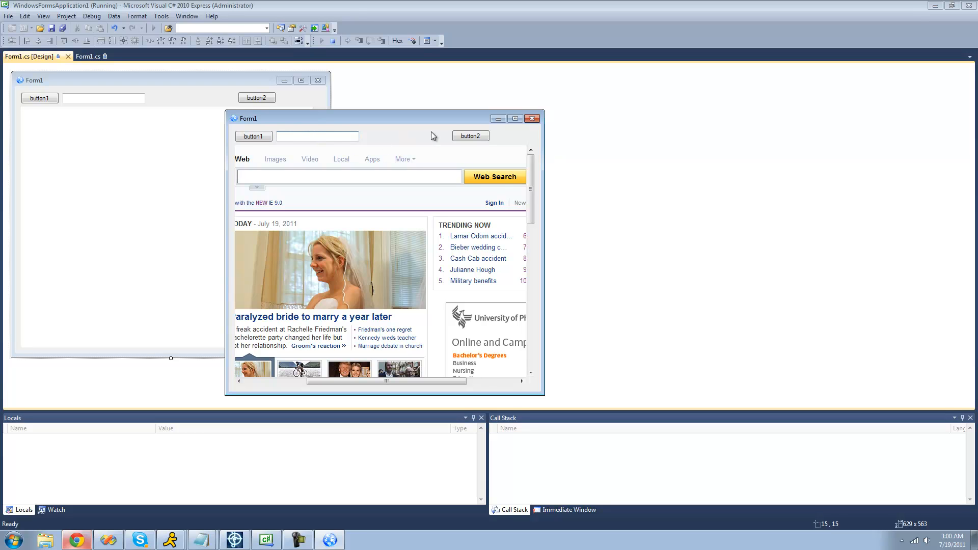
pyautogui.write('Adam')
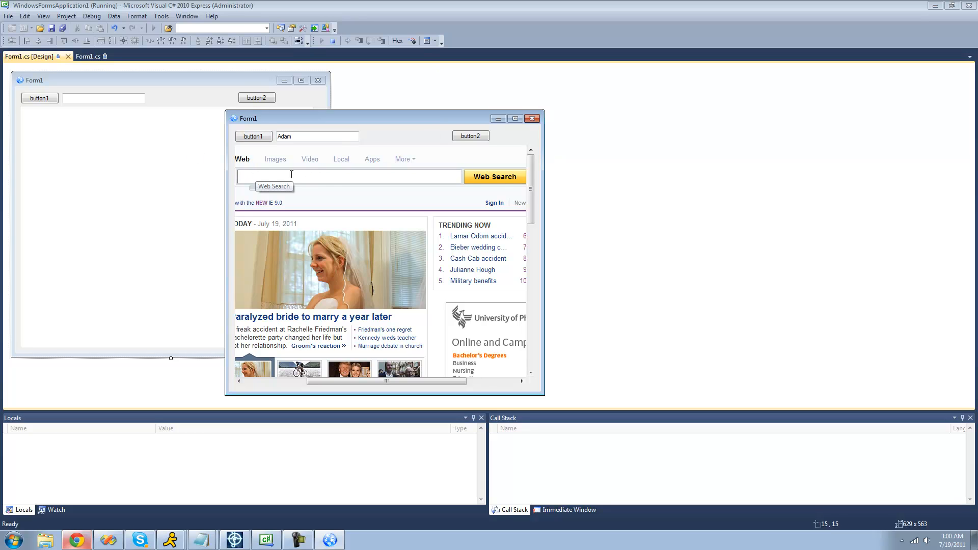
pyautogui.click(253, 136)
pyautogui.write('Hello')
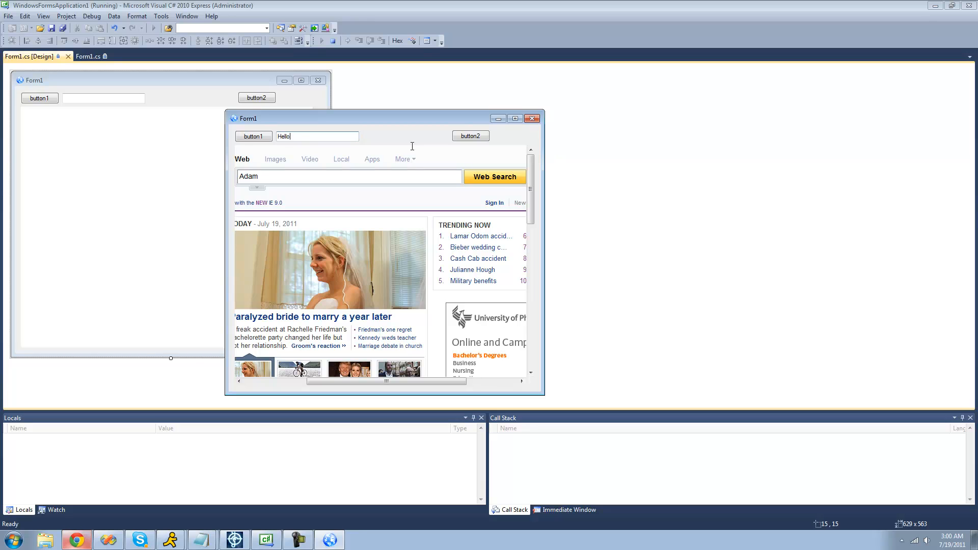
# Step: Extend the text to "Hello I am Adam" and send it into the search box again
pyautogui.write('I am Ad')
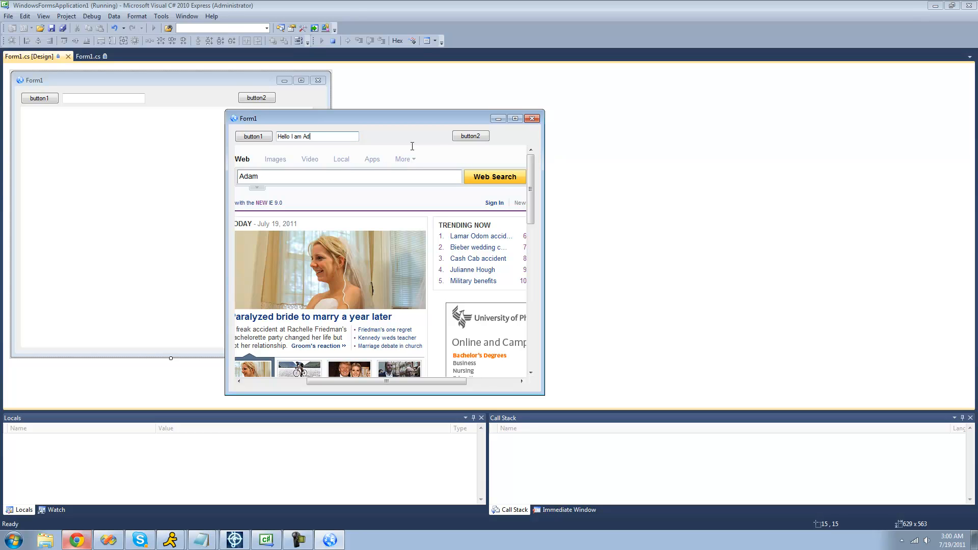
pyautogui.write('am')
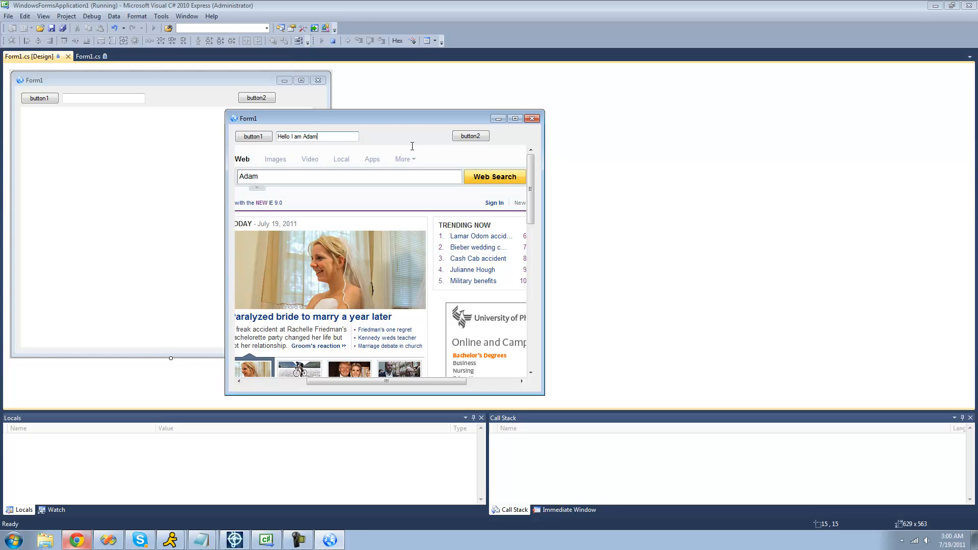
pyautogui.click(253, 135)
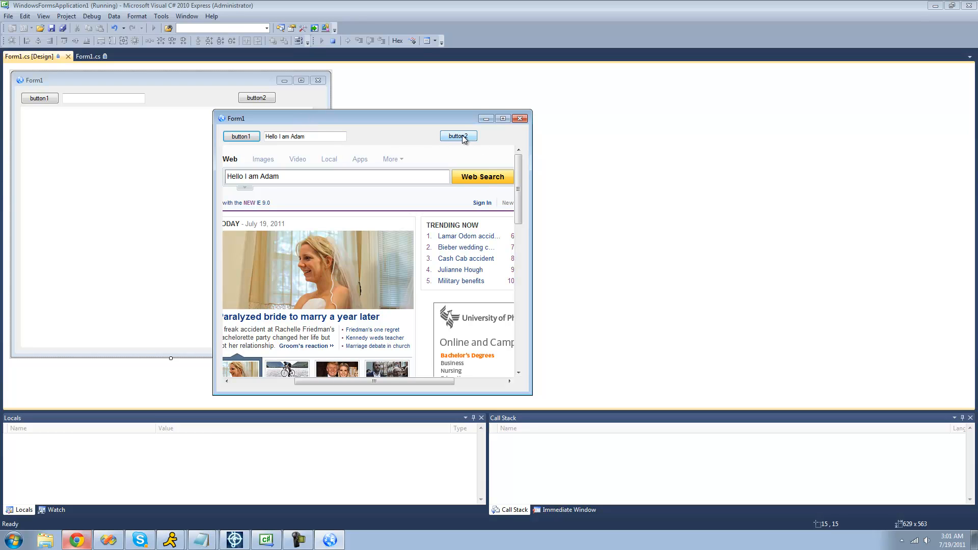
pyautogui.moveTo(435, 126)
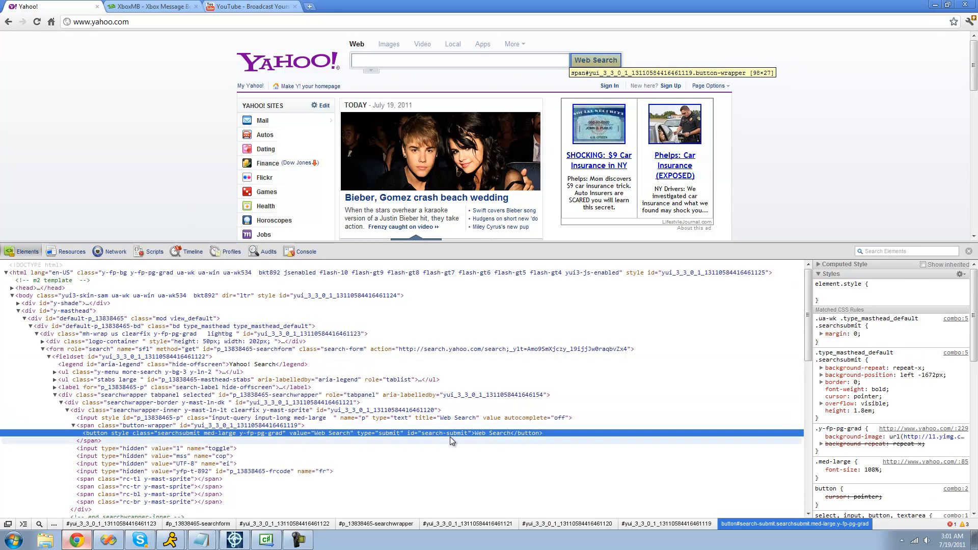
# Step: Inspect Yahoo's Web Search button markup, then generate the button2_Click handler
pyautogui.click(443, 433)
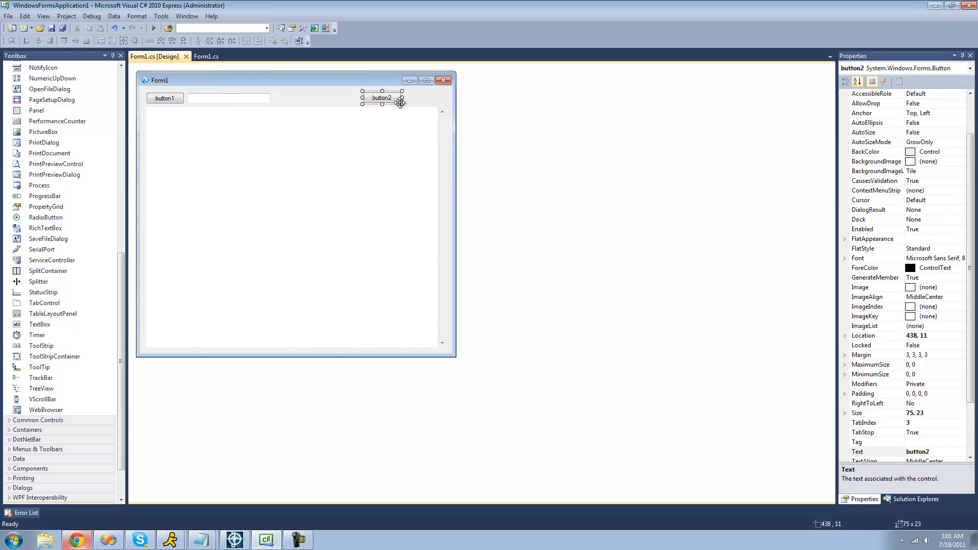
pyautogui.doubleClick(381, 98)
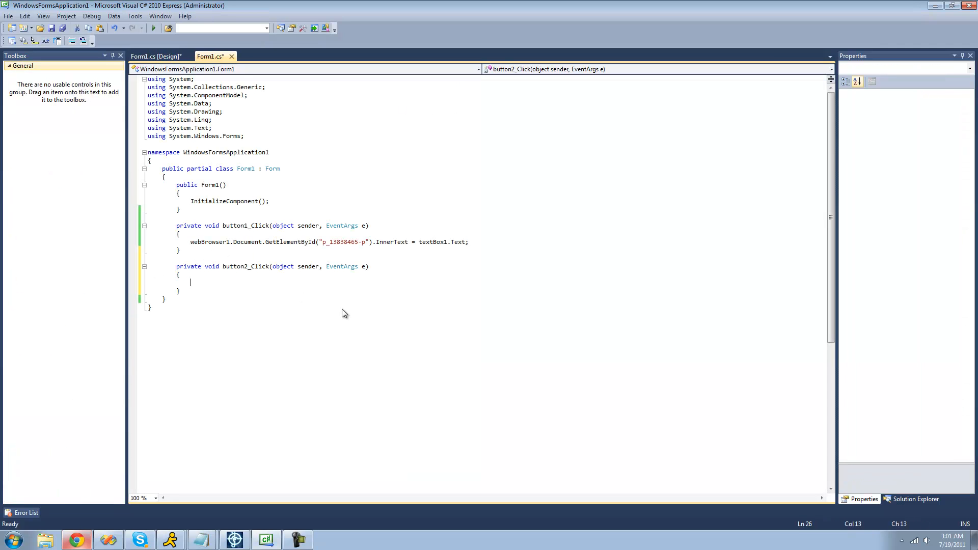
# Step: In button2_Click, call InvokeMember("Click") on the search-submit element via GetElementById
pyautogui.write('webBrowser1.Document')
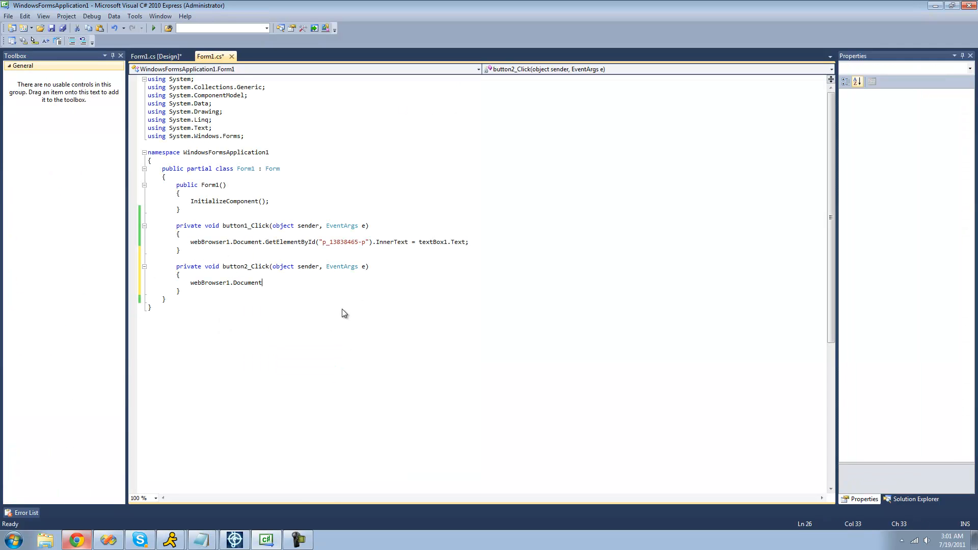
pyautogui.write('.GetElementById')
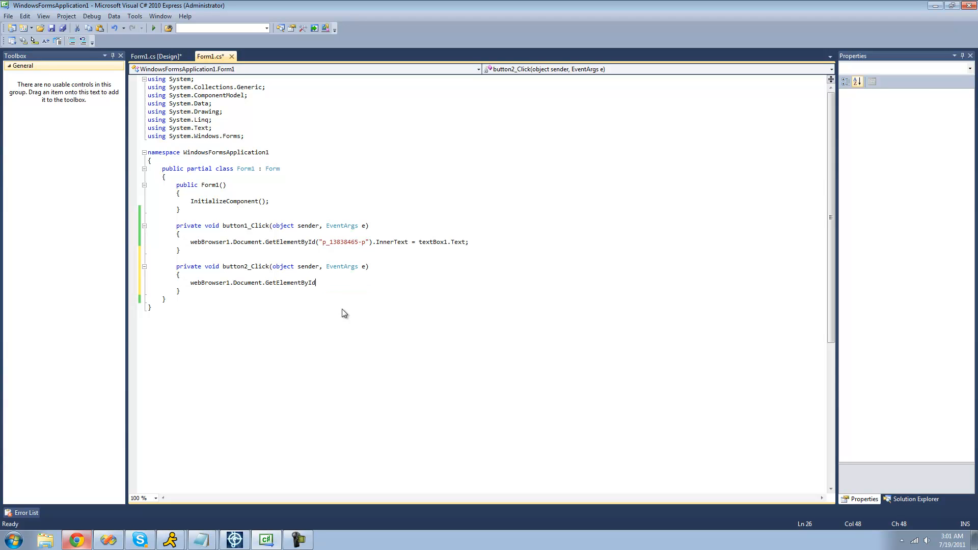
pyautogui.write('("')
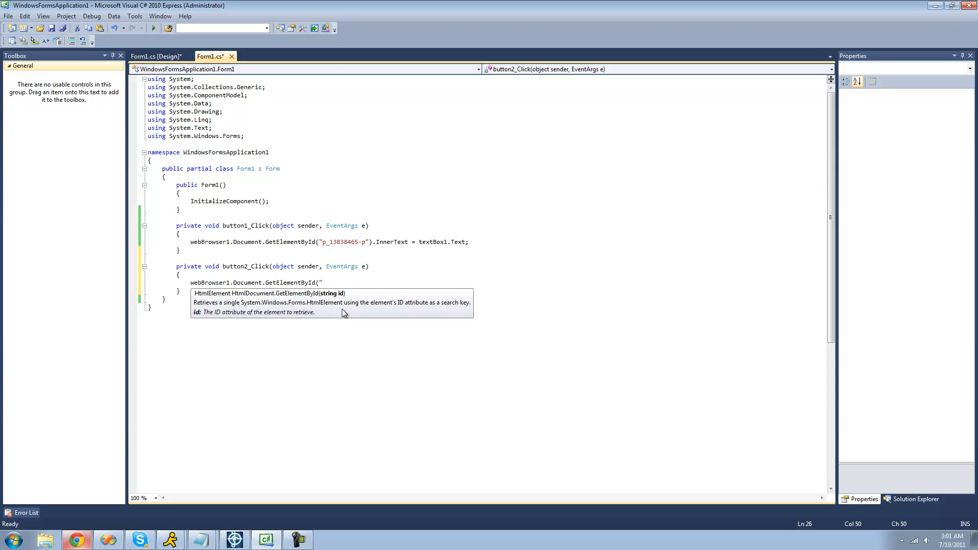
pyautogui.write('search-submit");')
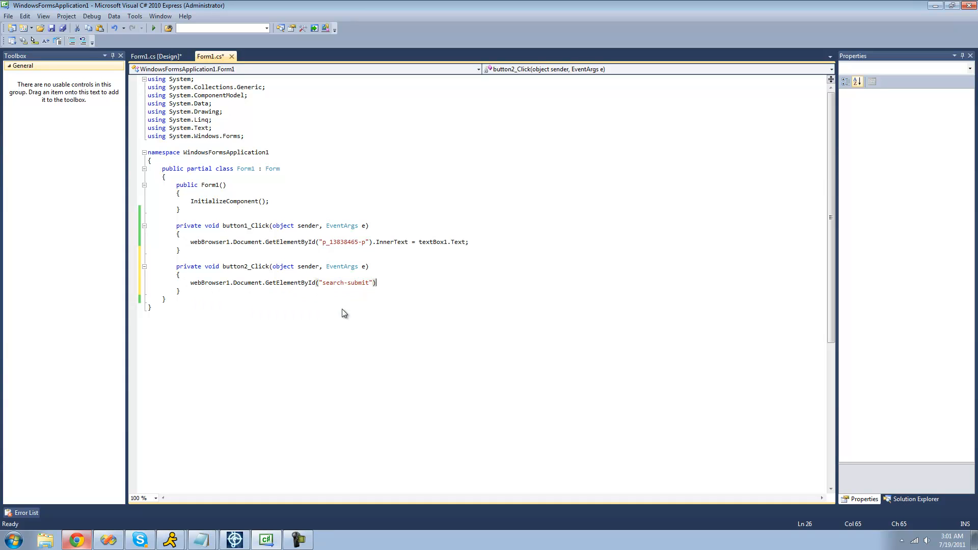
pyautogui.write('.')
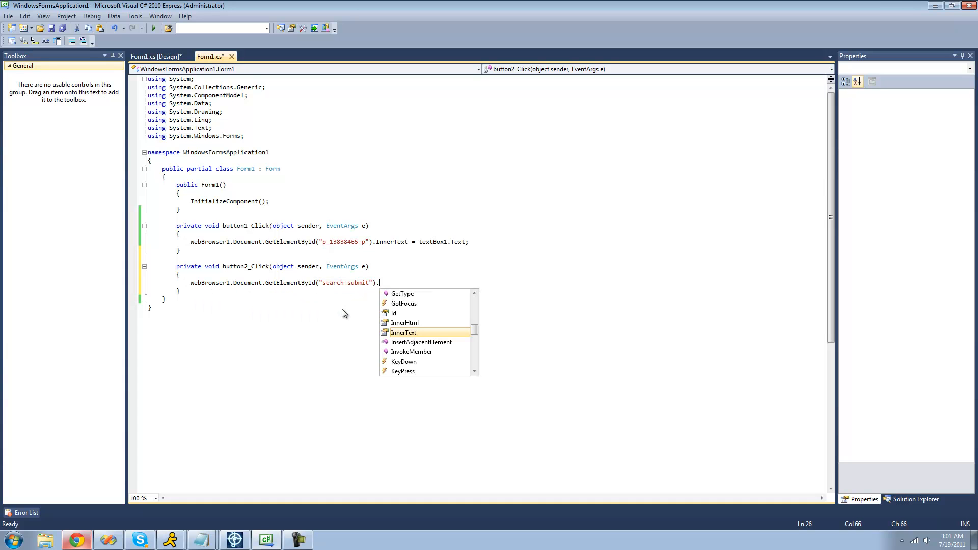
pyautogui.write('i')
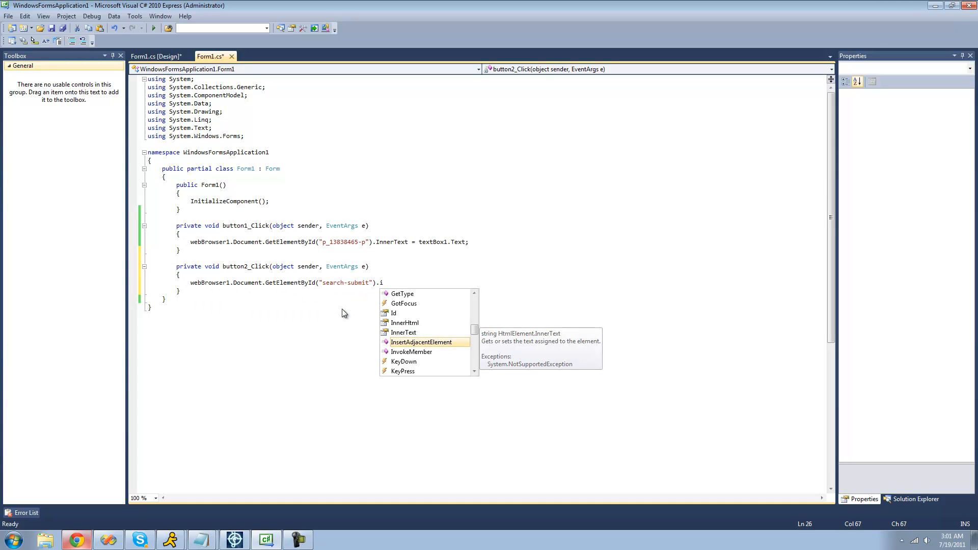
pyautogui.write('nvokeMember')
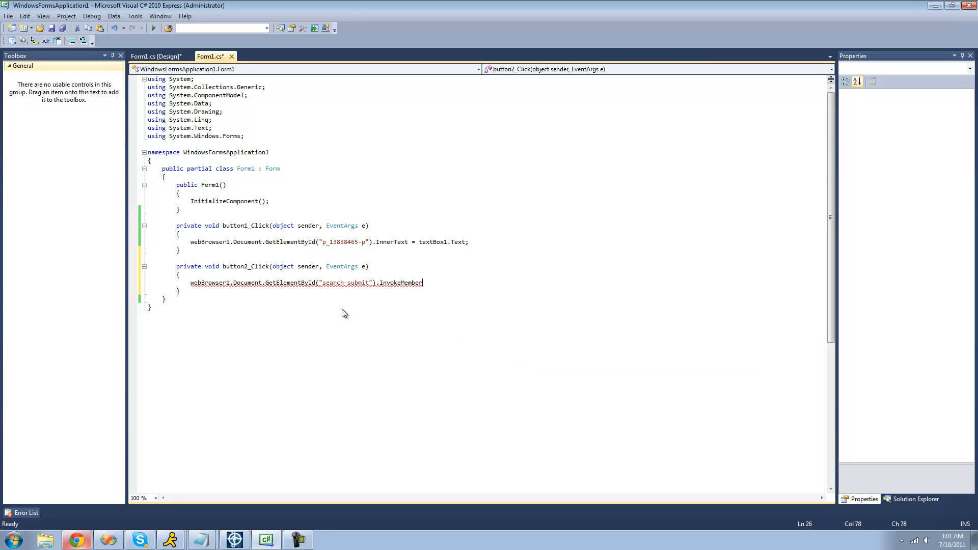
pyautogui.write('(')
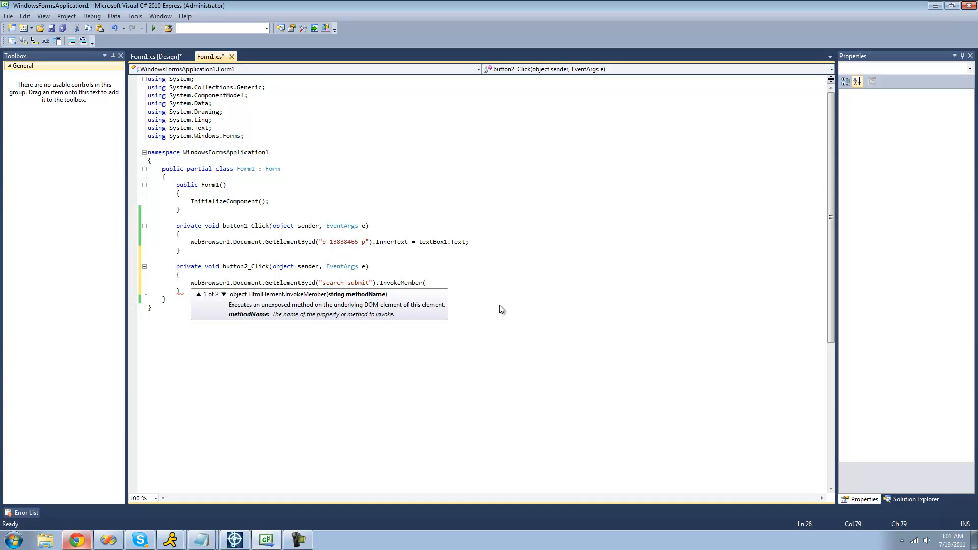
pyautogui.write(':')
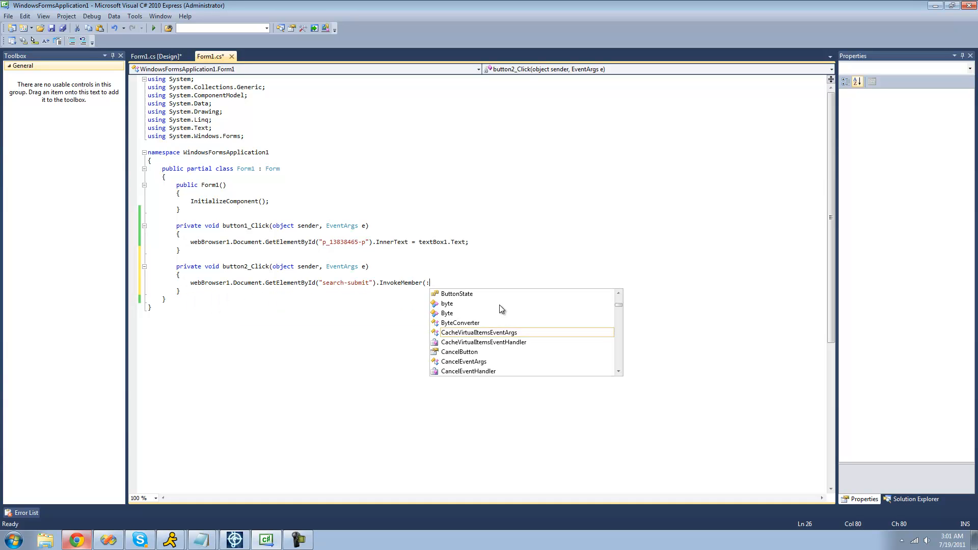
pyautogui.write('"Click')
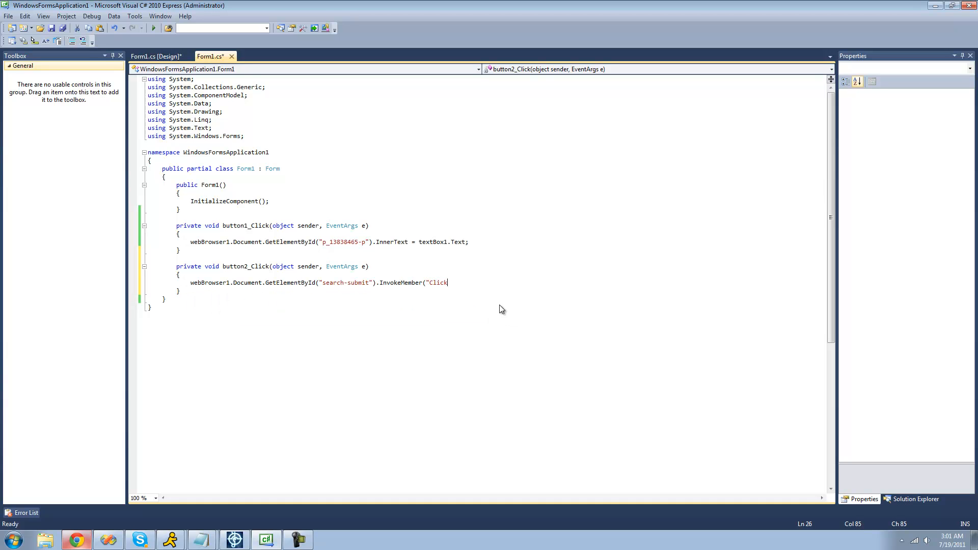
pyautogui.write('");')
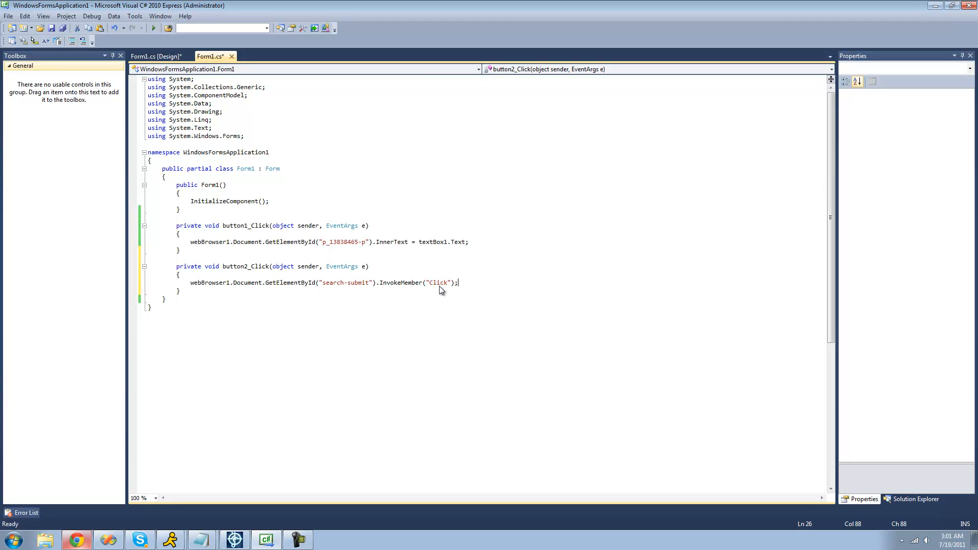
pyautogui.moveTo(487, 288)
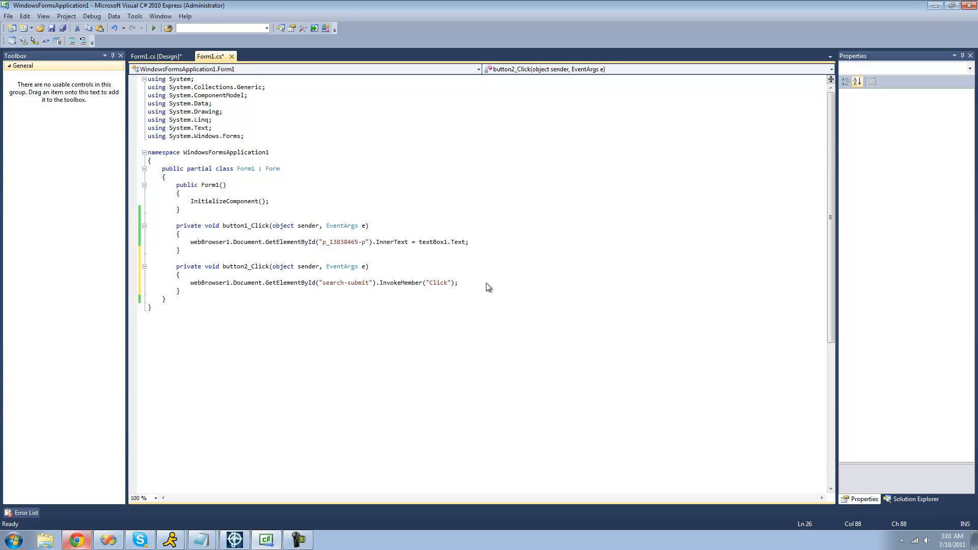
pyautogui.moveTo(485, 289)
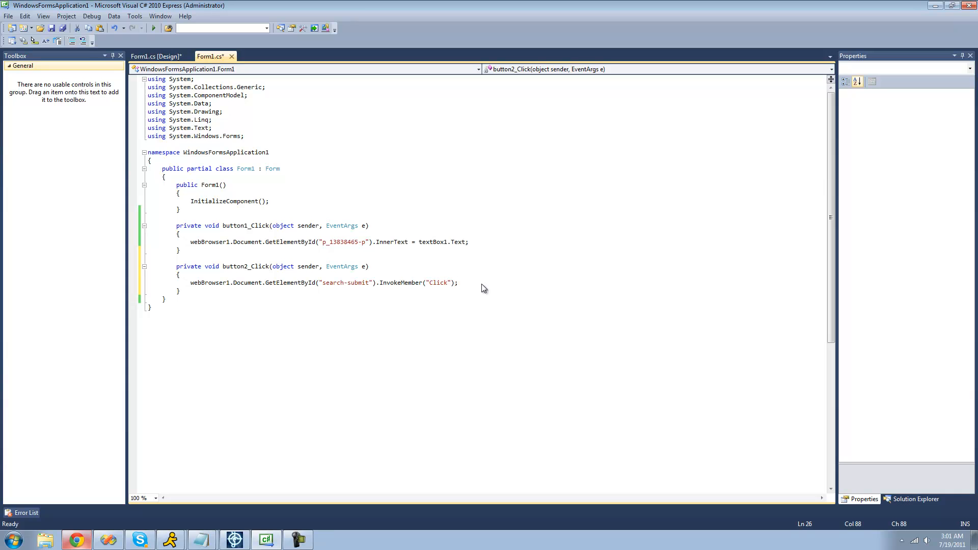
pyautogui.moveTo(431, 285)
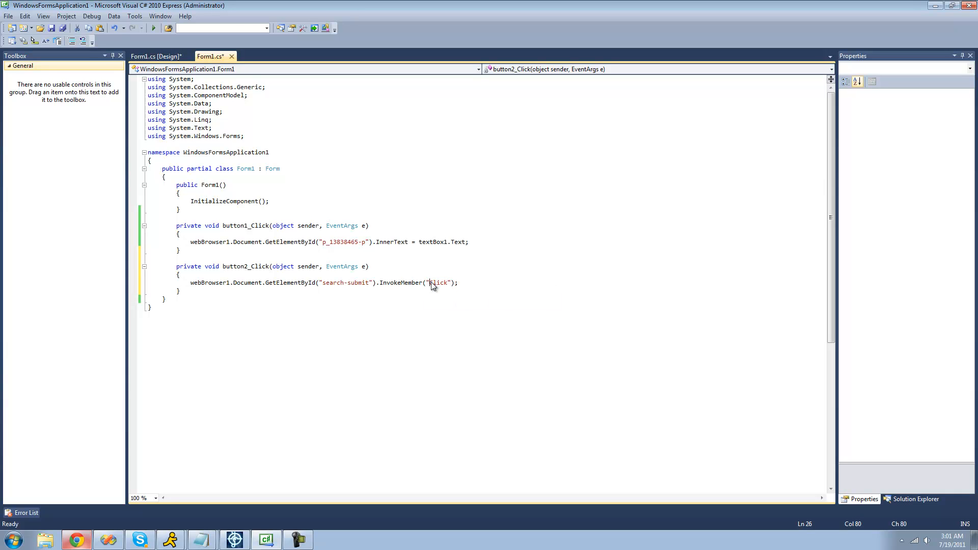
pyautogui.moveTo(294, 60)
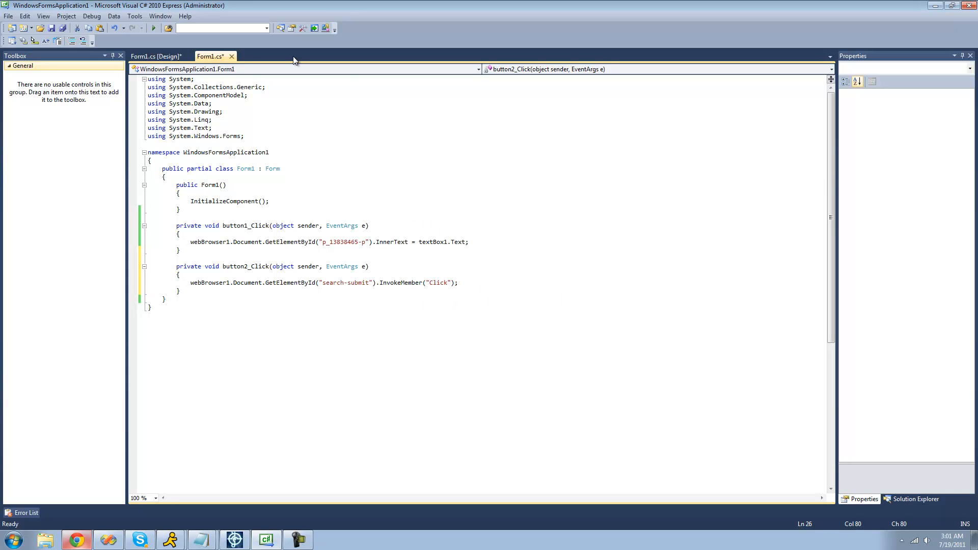
# Step: Run the app, fill "Adam" with button1, submit with button2 to see results, then close Form1
pyautogui.click(152, 28)
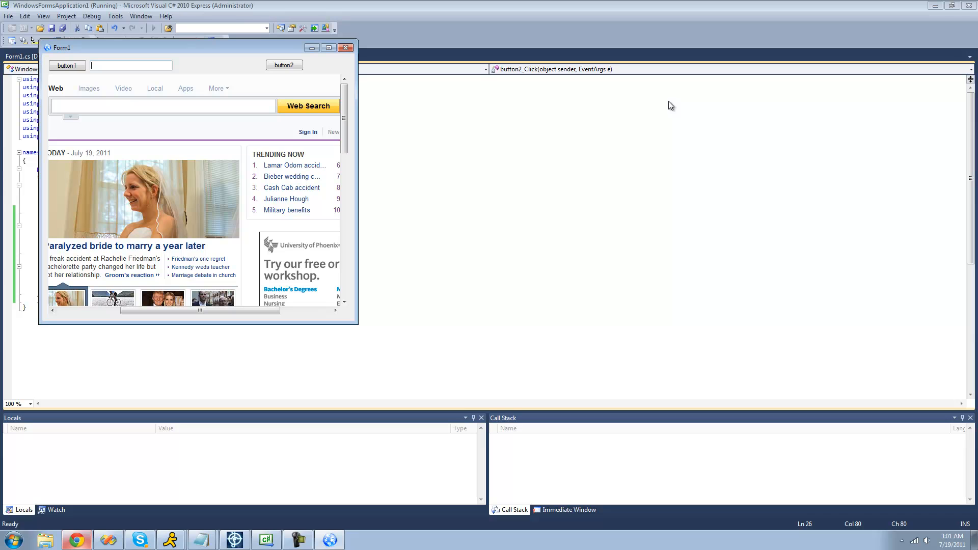
pyautogui.write('Adam')
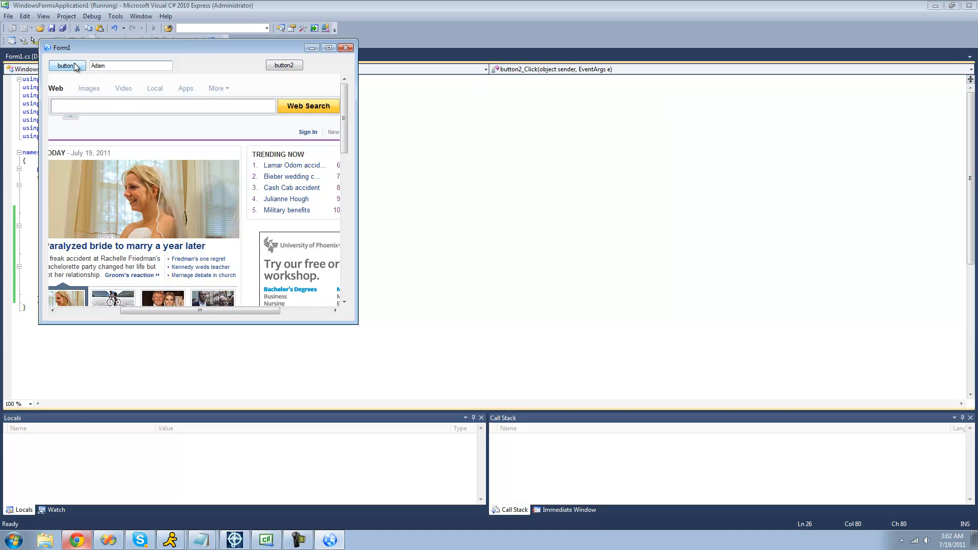
pyautogui.click(67, 65)
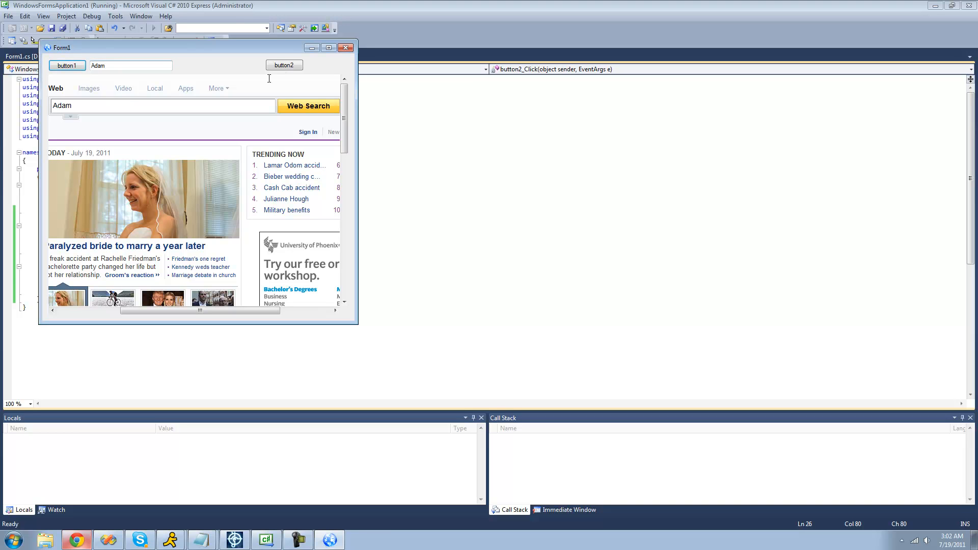
pyautogui.click(283, 65)
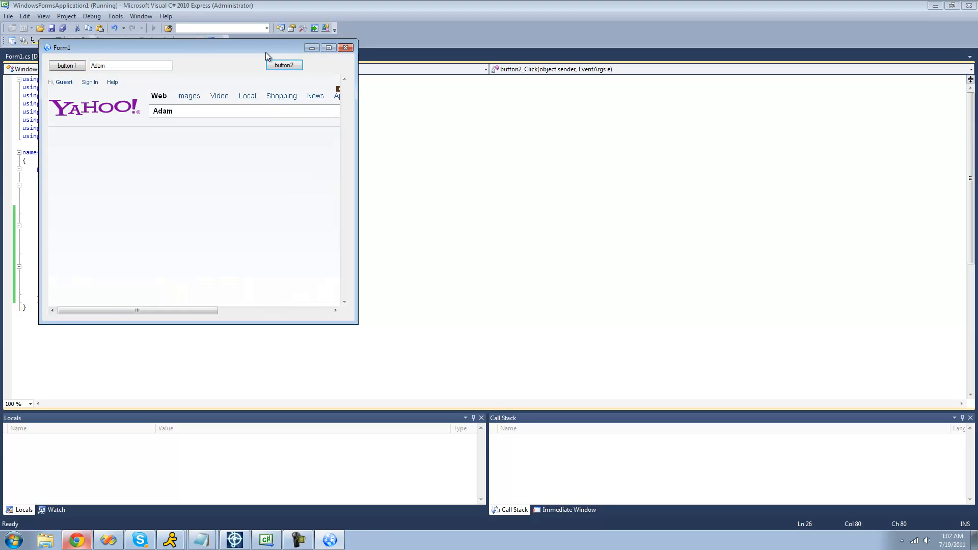
pyautogui.click(284, 65)
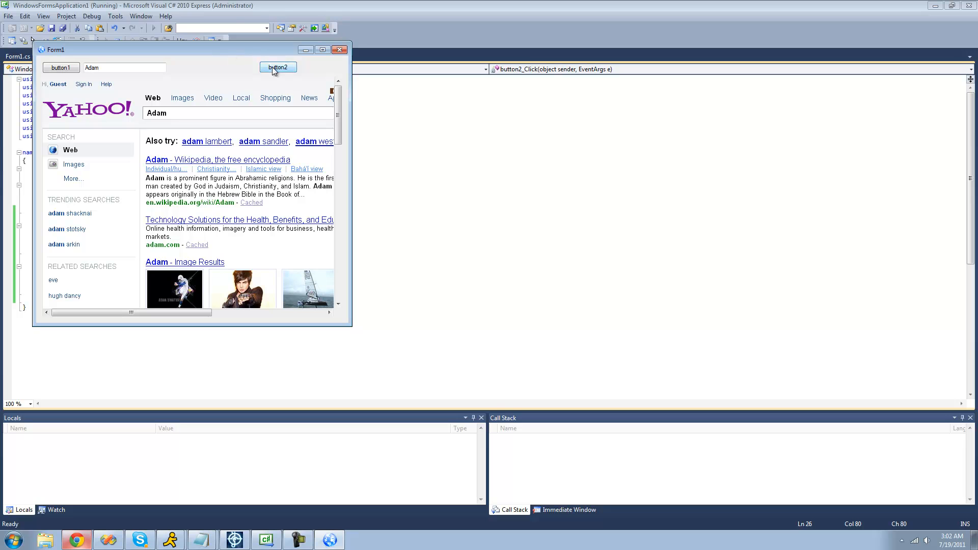
pyautogui.scroll(-3)
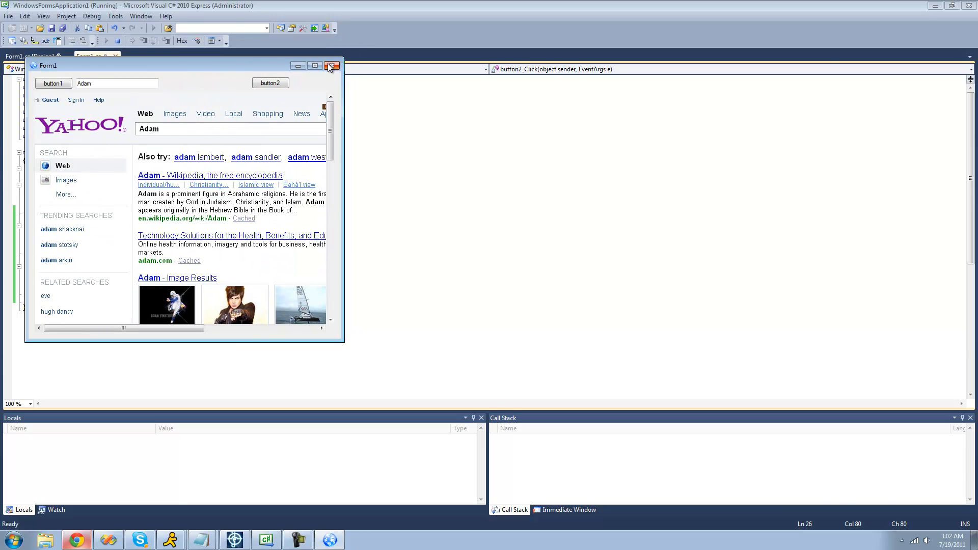
pyautogui.click(331, 65)
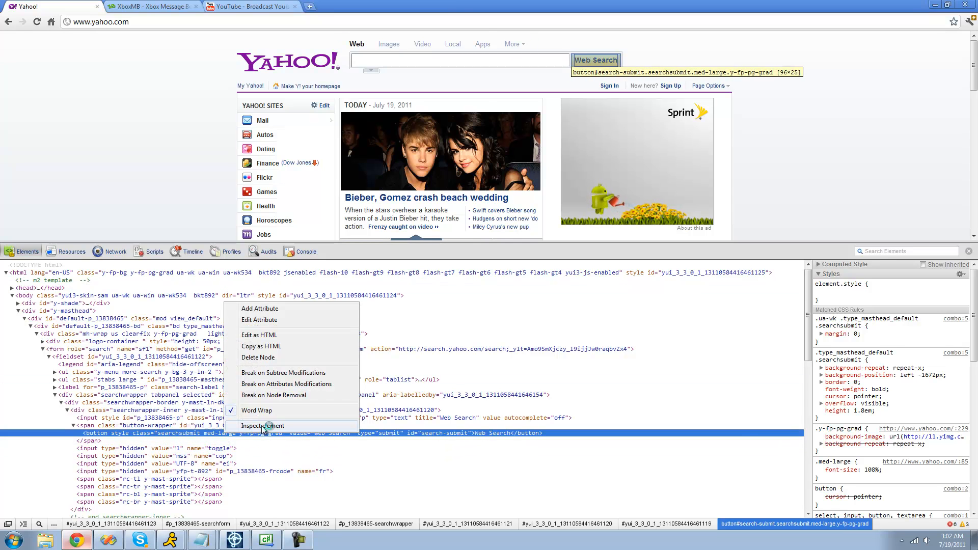
# Step: Inspect DevTools in its own window and begin searching its Scripts for "Cl"
pyautogui.click(265, 426)
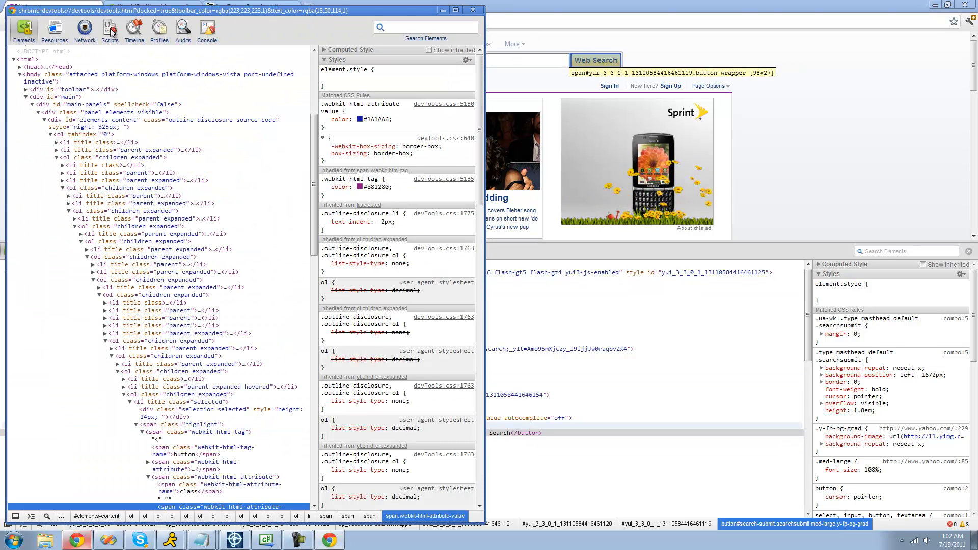
pyautogui.click(110, 29)
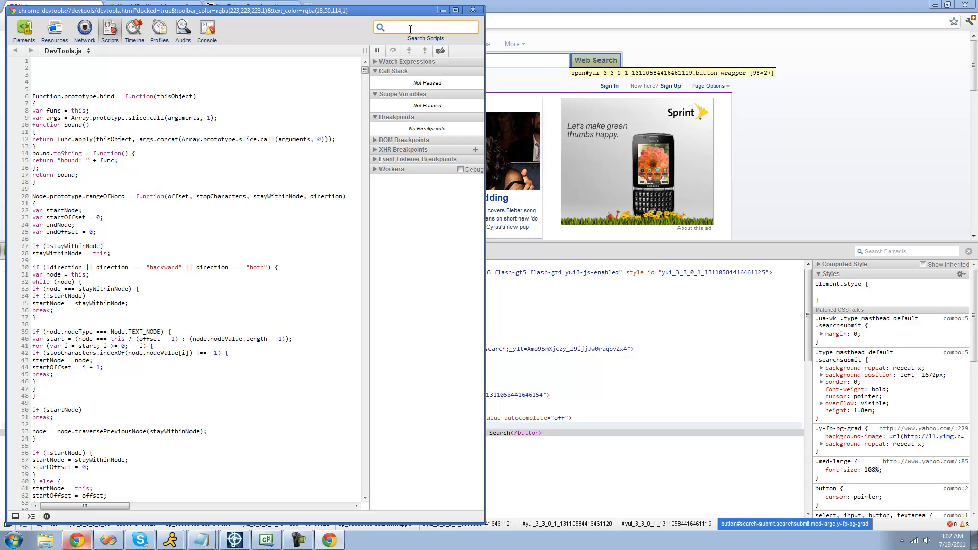
pyautogui.write('Cl')
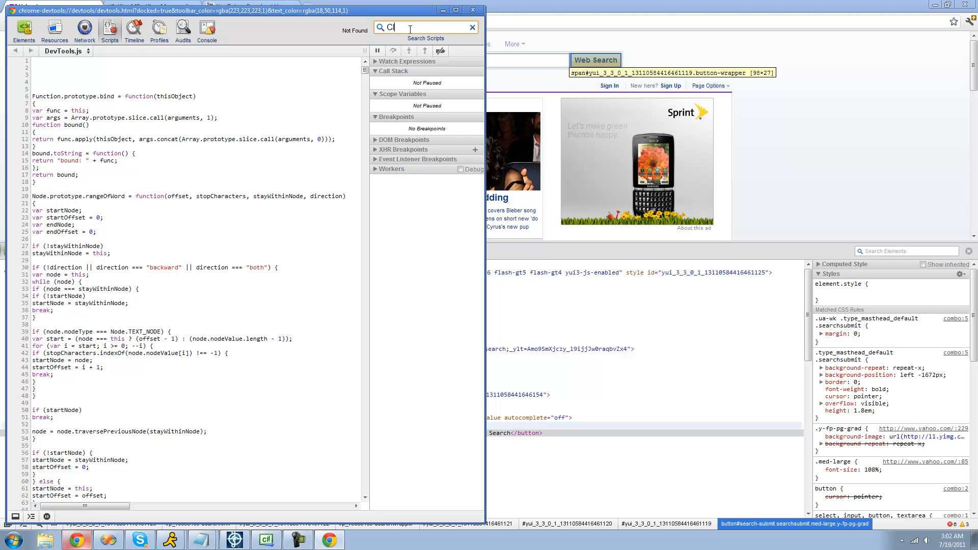